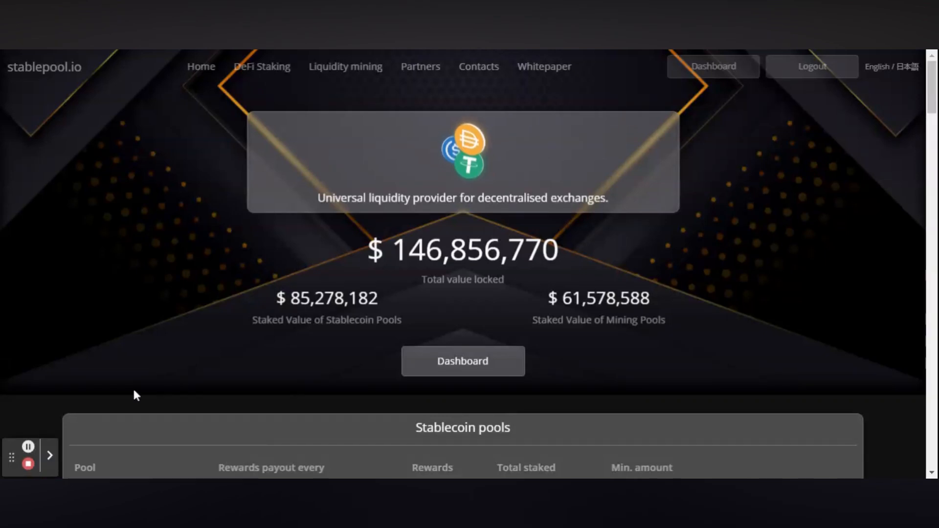
- Scroll the homepage pools, enter the Dashboard, and choose Withdraw from the hamburger menu
scroll("down", 3)
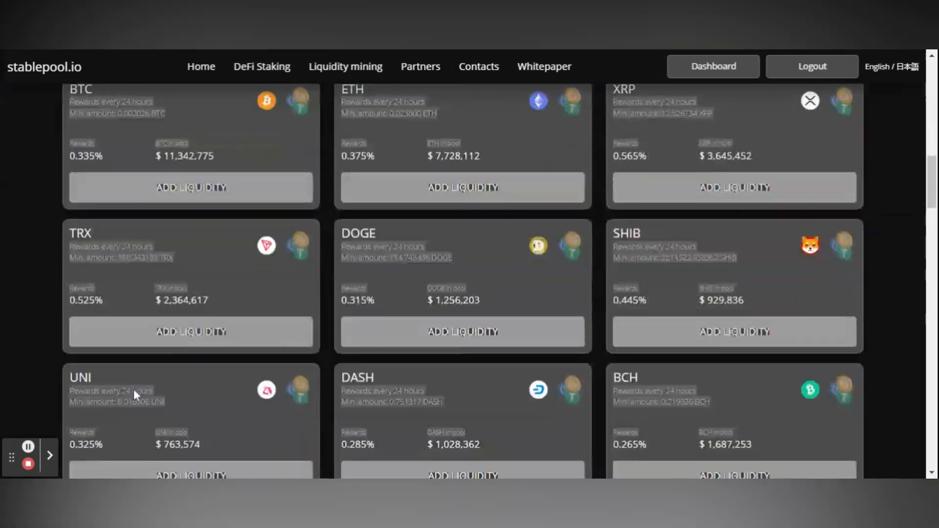
left_click(713, 66)
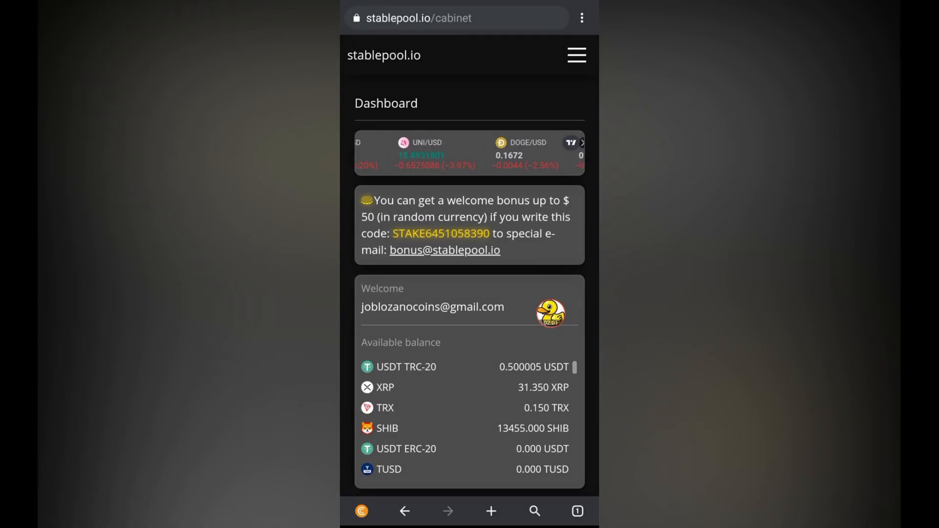
left_click(576, 54)
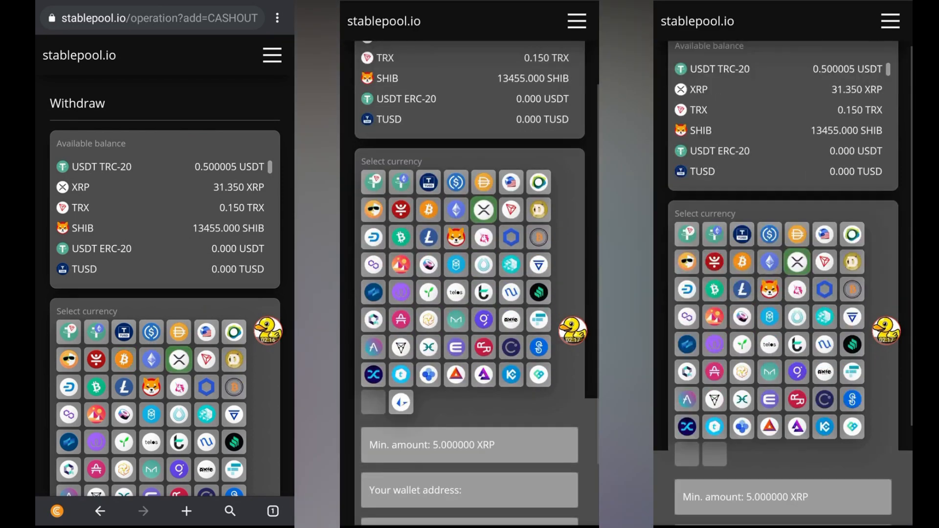
- Scroll the Withdraw page past the currency grid to Min. amount, wallet address and Destination tag
scroll("down", 3)
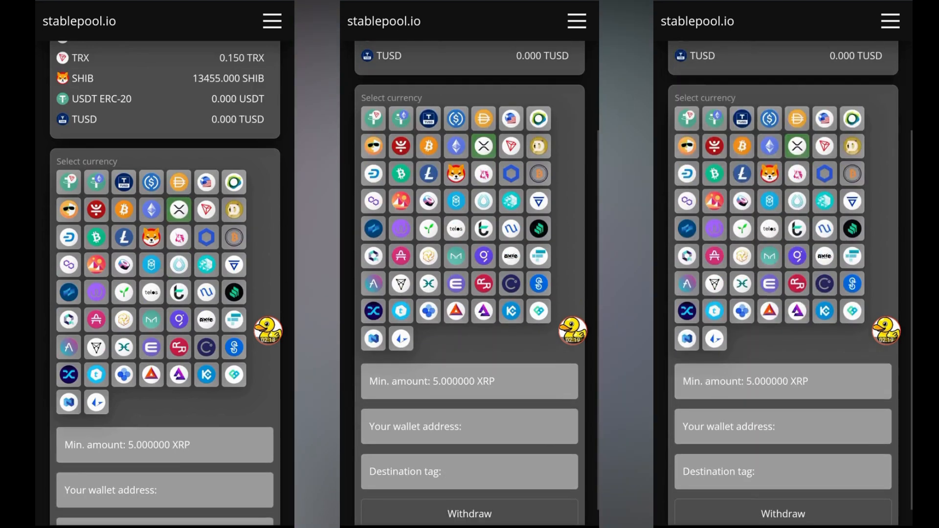
scroll("down", 3)
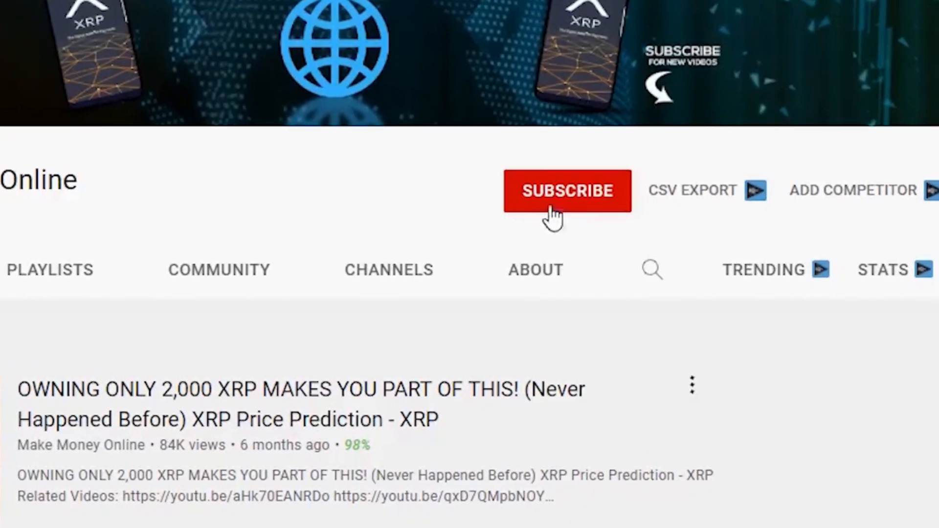
- Hit the red SUBSCRIBE button on the XRP price-prediction YouTube channel page
left_click(568, 192)
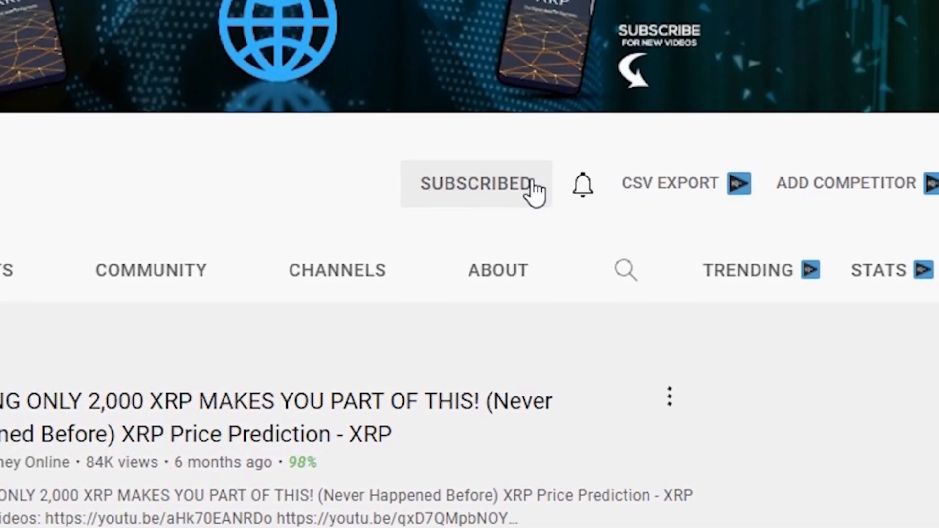
left_click(583, 184)
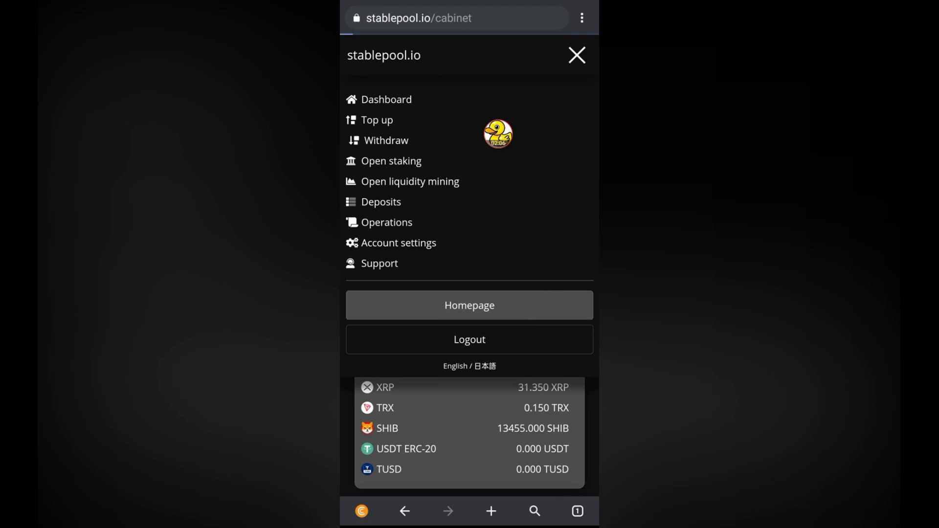
- Select XRP on the Withdraw page, then return to the Dashboard showing 0.350 XRP
left_click(386, 141)
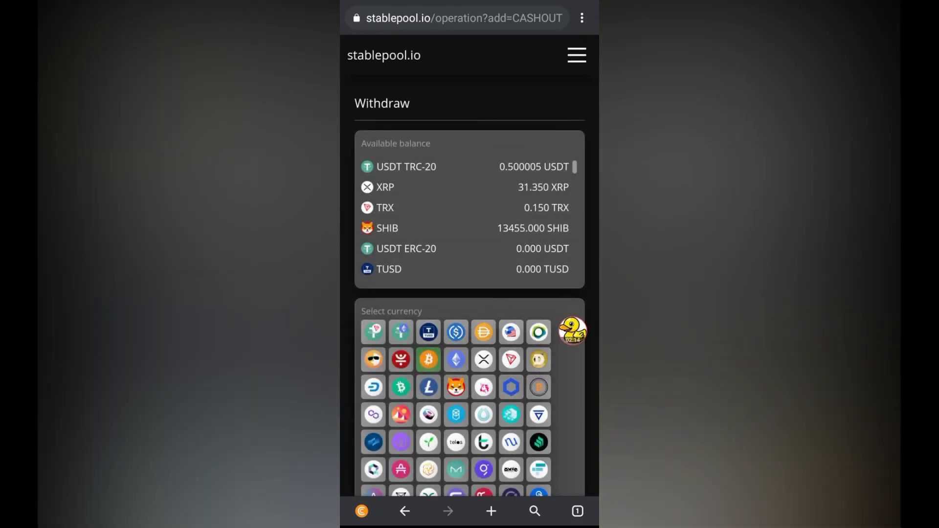
left_click(483, 359)
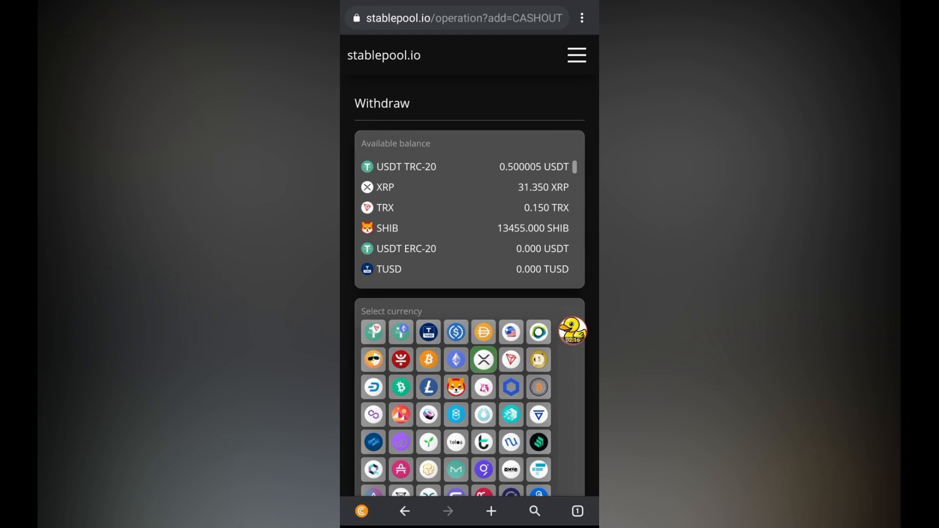
scroll("down", 3)
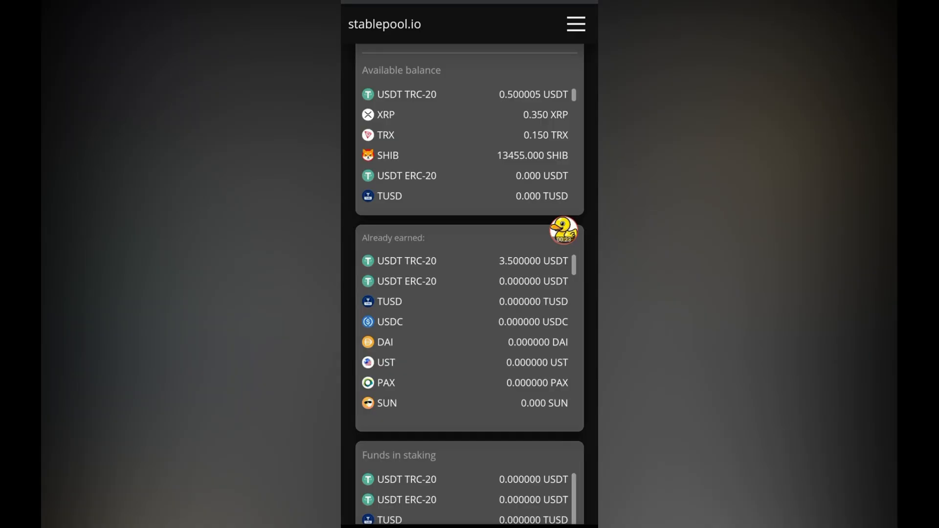
- Scroll the Dashboard through Already earned, Funds in staking and the 31.000 XRP in mining
scroll("down", 3)
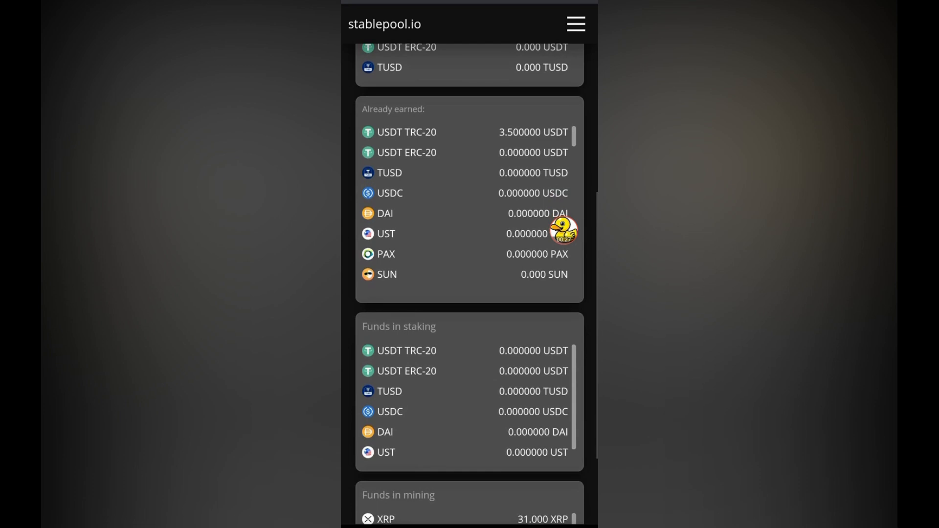
scroll("down", 3)
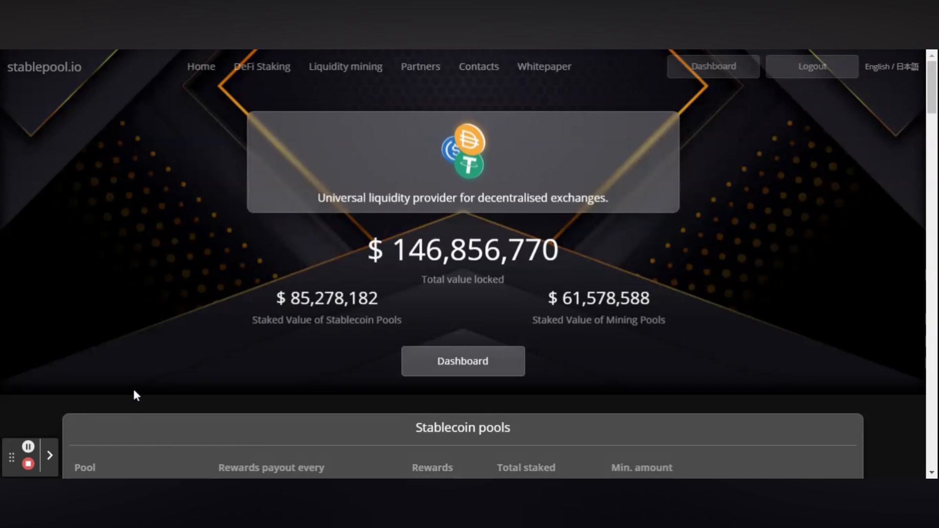
- Scroll the homepage mining pools, follow ADD LIQUIDITY, and scroll the Liquidity mining cabinet page
scroll("down", 3)
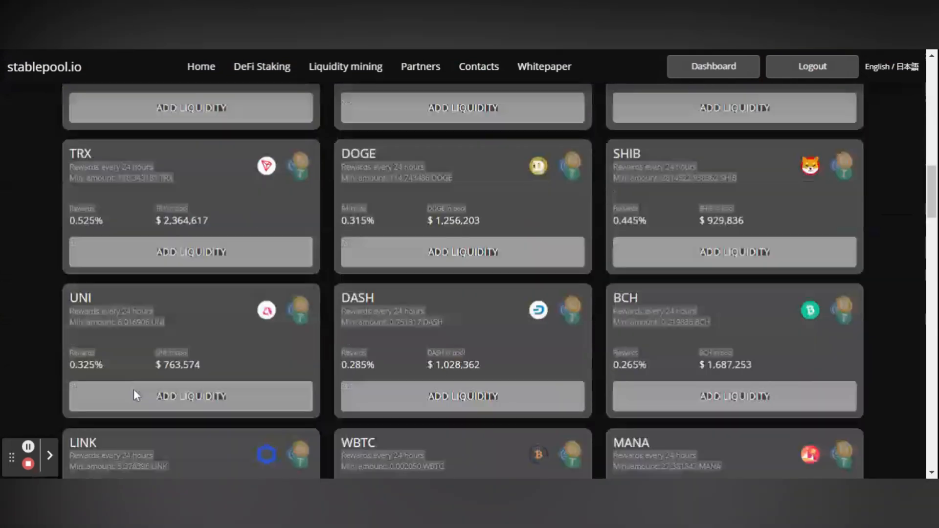
scroll("down", 3)
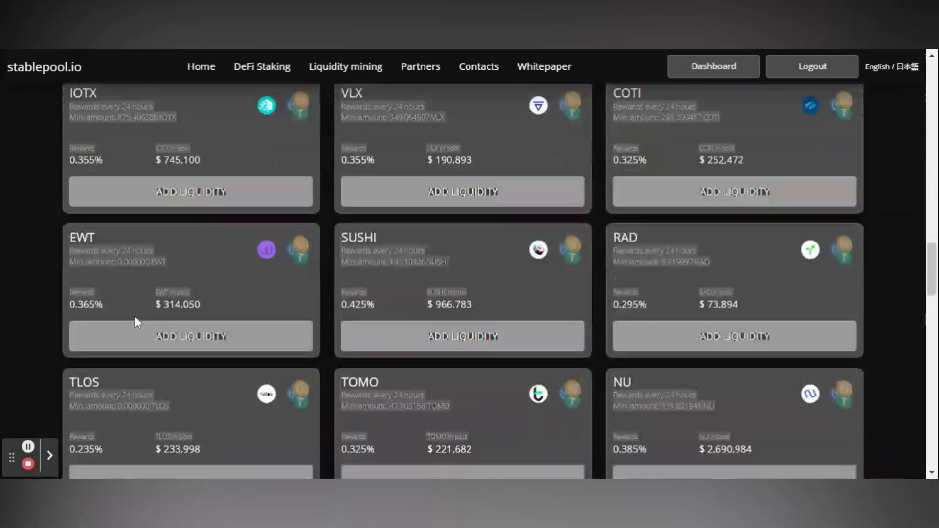
scroll("down", 3)
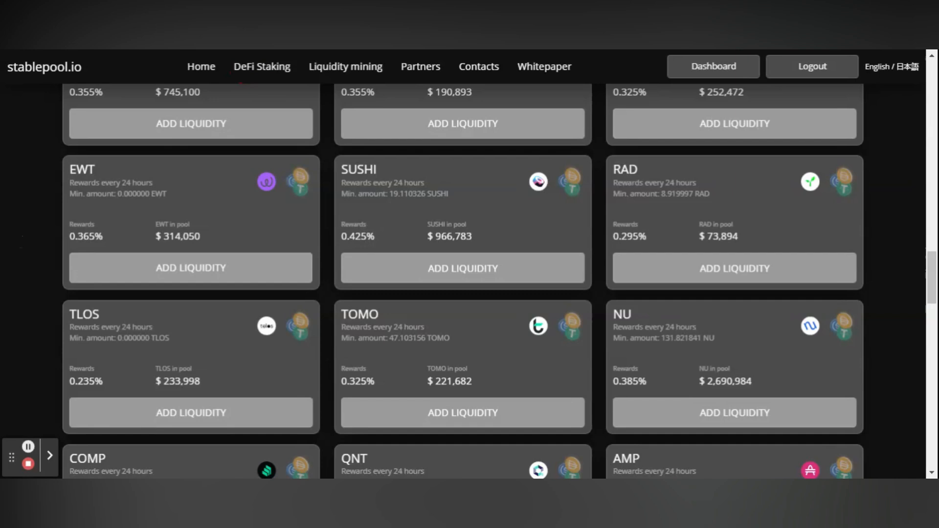
left_click(261, 67)
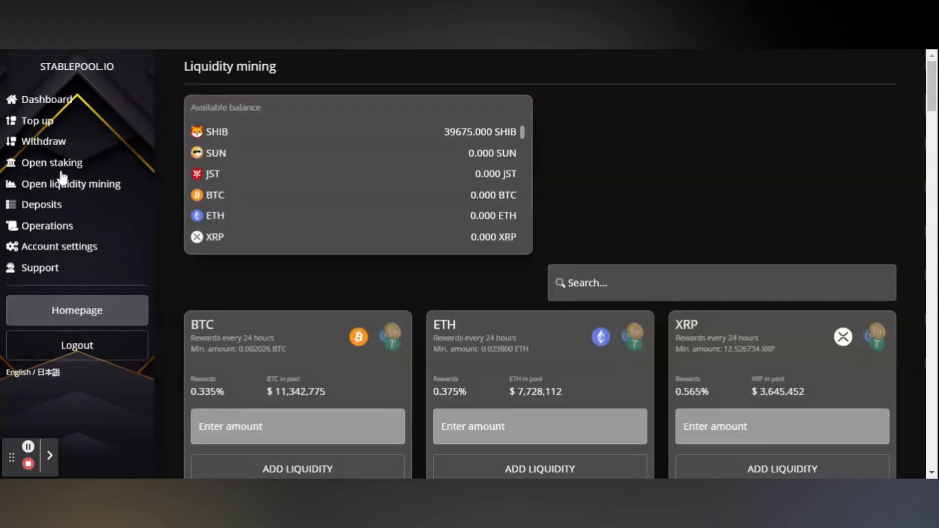
mouse_move(55, 214)
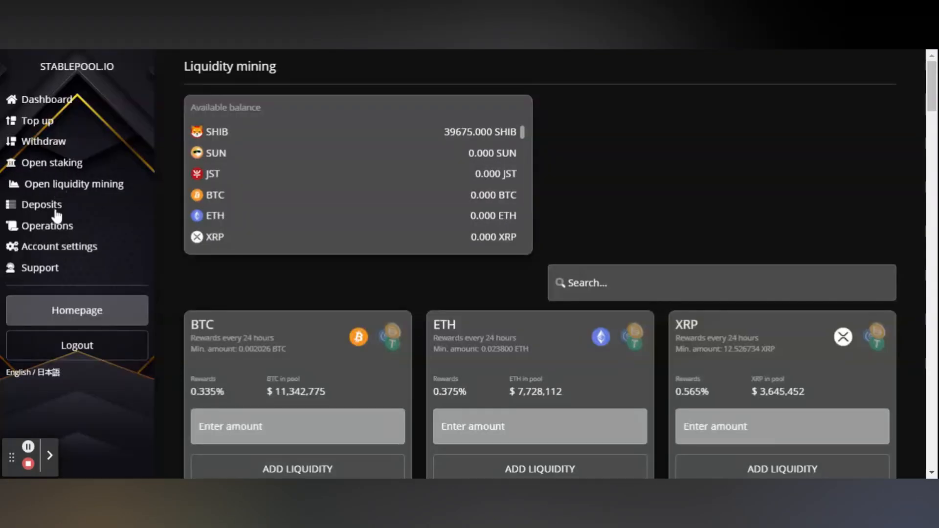
mouse_move(57, 233)
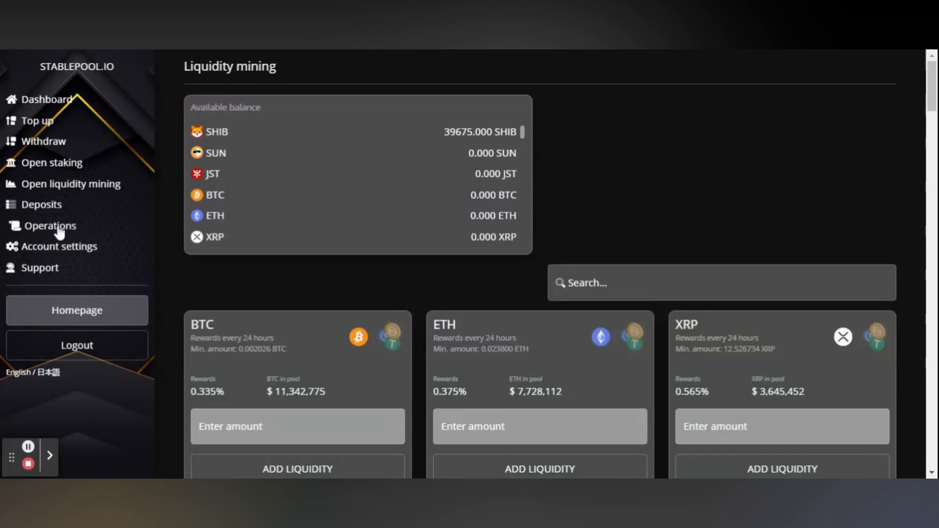
mouse_move(302, 217)
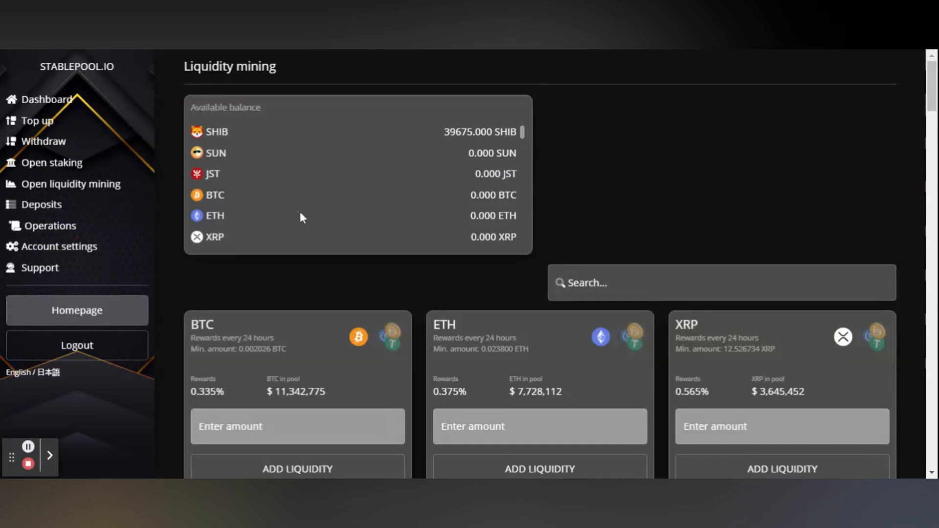
scroll("down", 3)
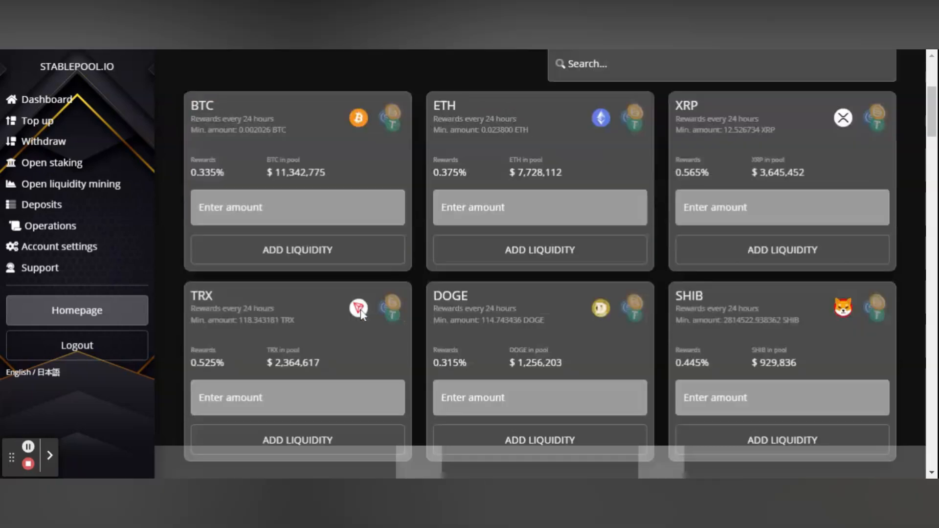
left_click(48, 226)
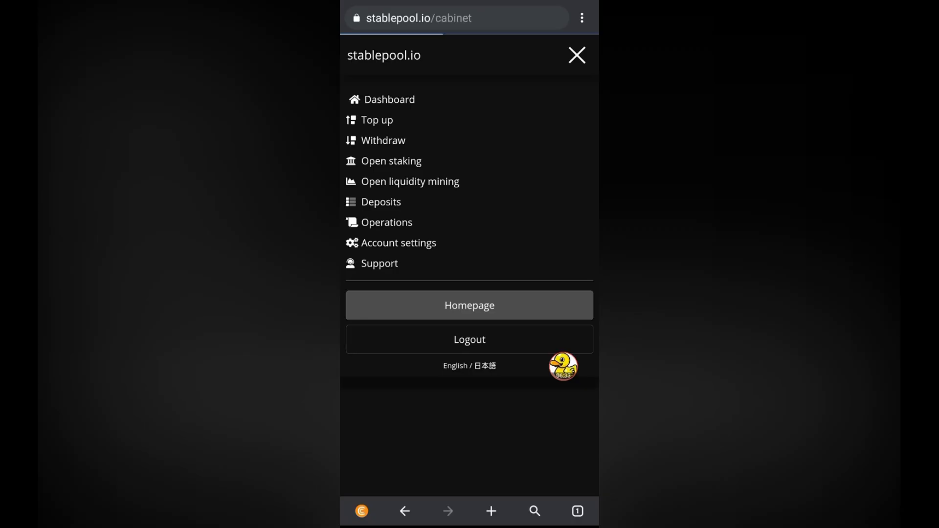
- Return to the account dashboard and scroll down through its balances
left_click(576, 54)
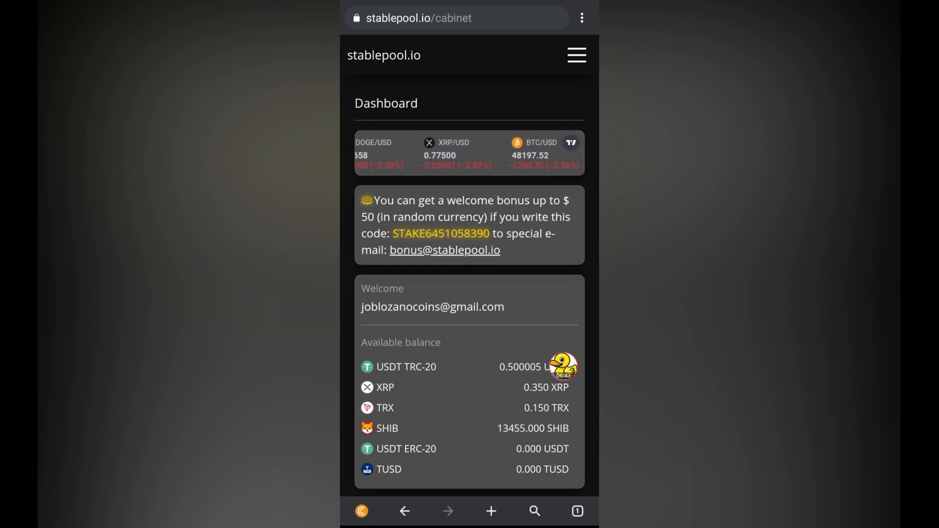
scroll("down", 3)
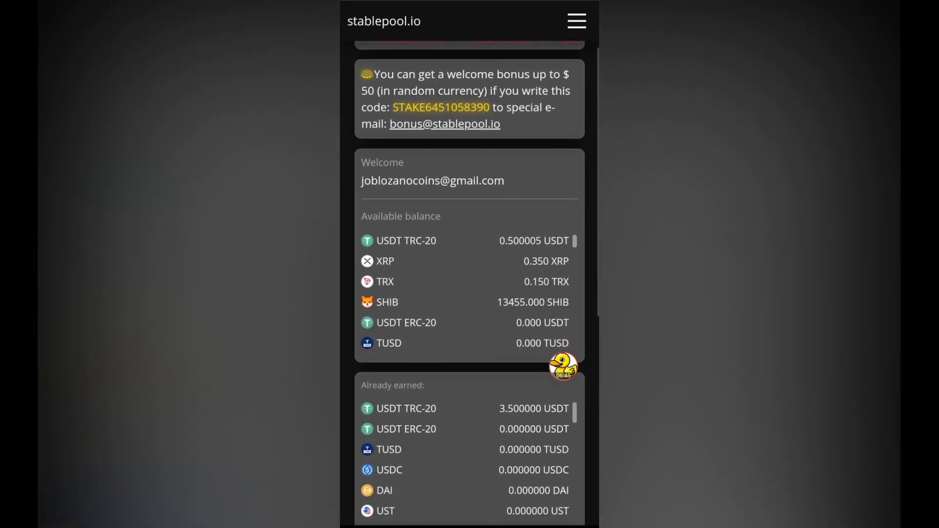
scroll("down", 3)
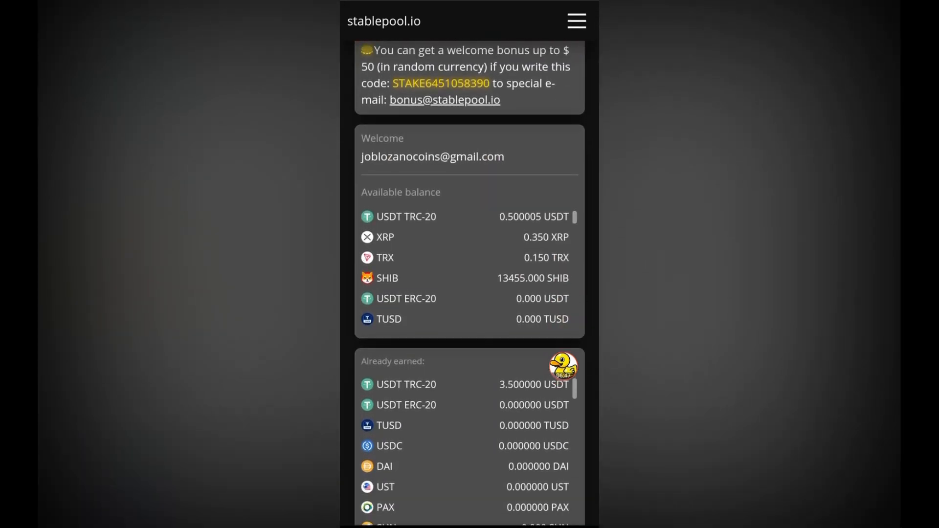
scroll("down", 3)
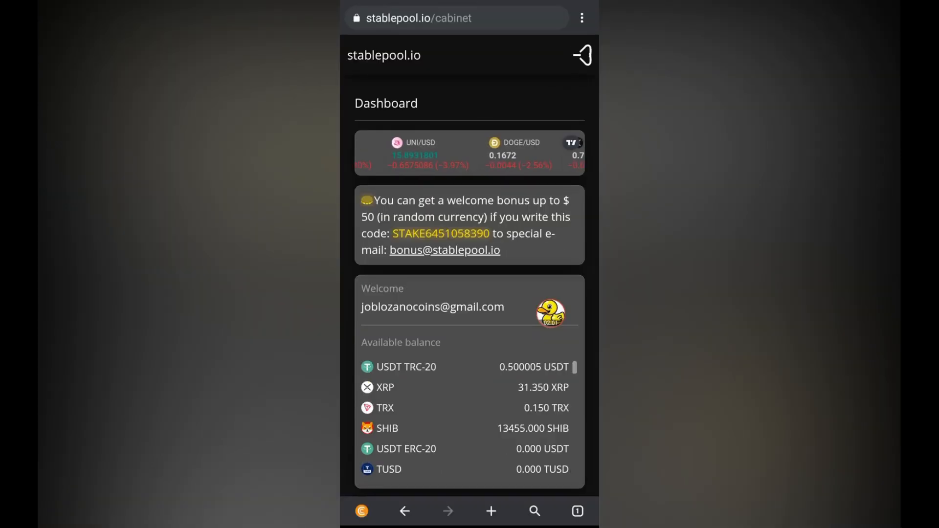
- Reopen Withdraw with XRP, scroll to the address and destination tag fields, then bring up the menu
left_click(580, 55)
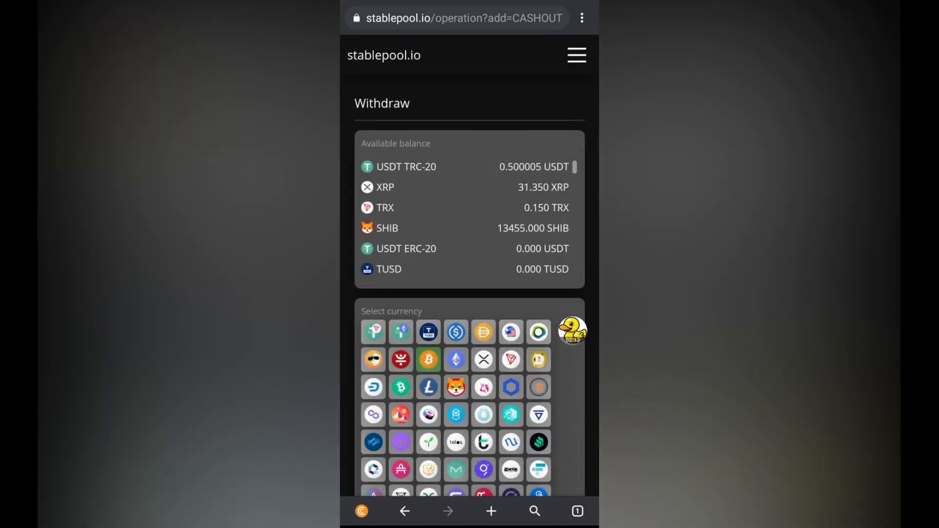
left_click(483, 360)
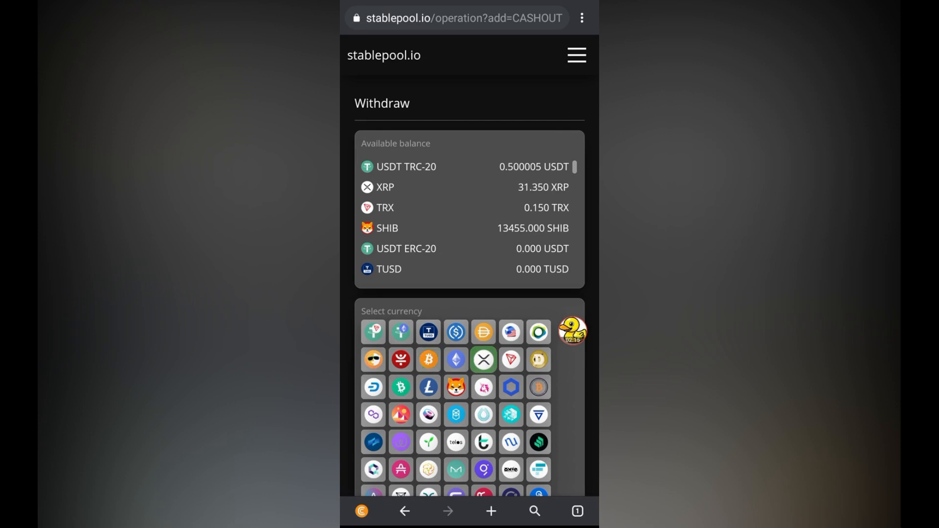
scroll("down", 3)
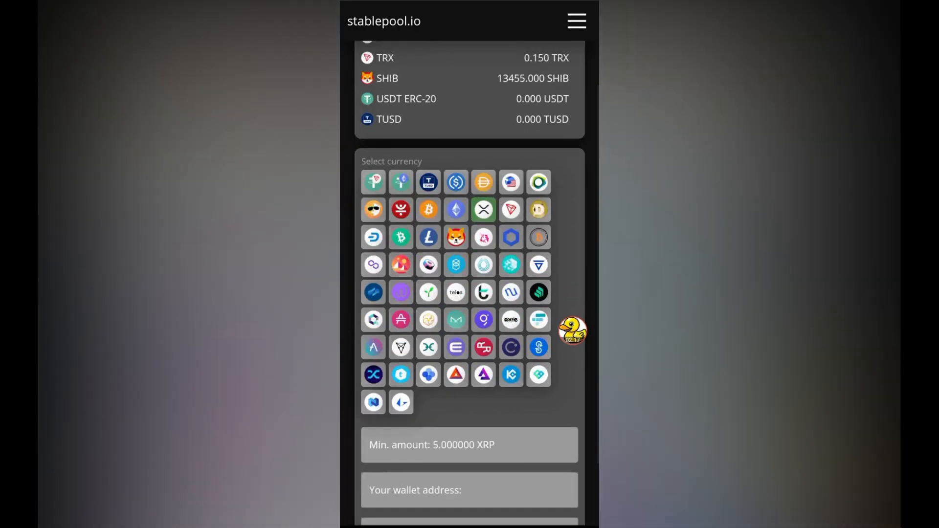
scroll("down", 3)
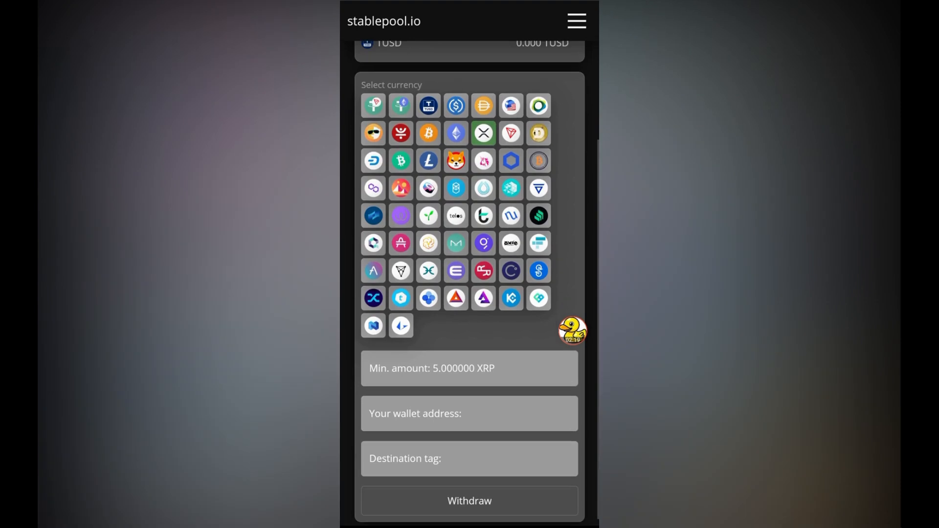
scroll("down", 3)
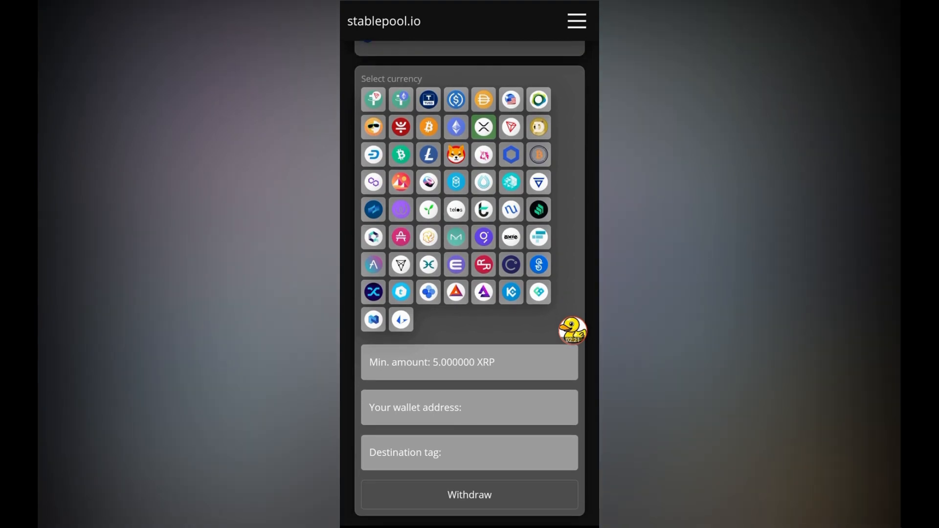
left_click(576, 21)
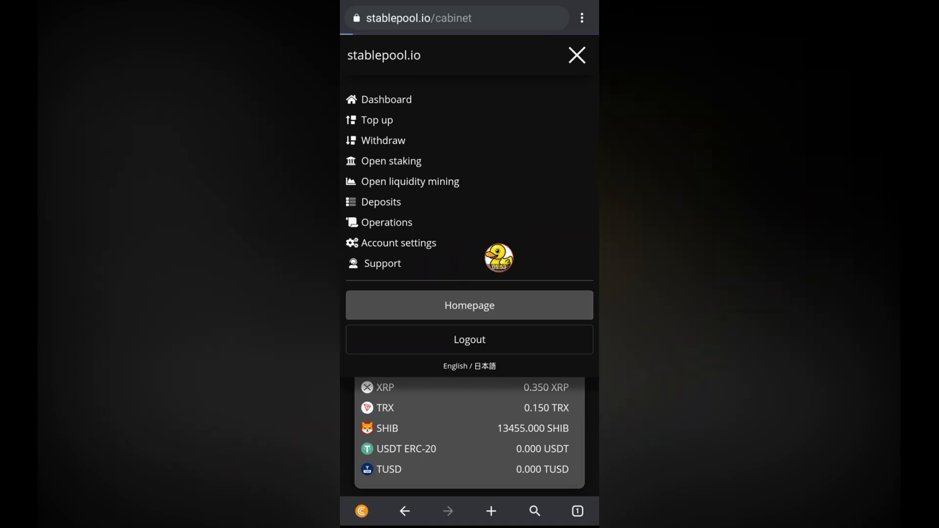
- View the Support tickets list, then switch to the desktop homepage with total value locked
left_click(382, 264)
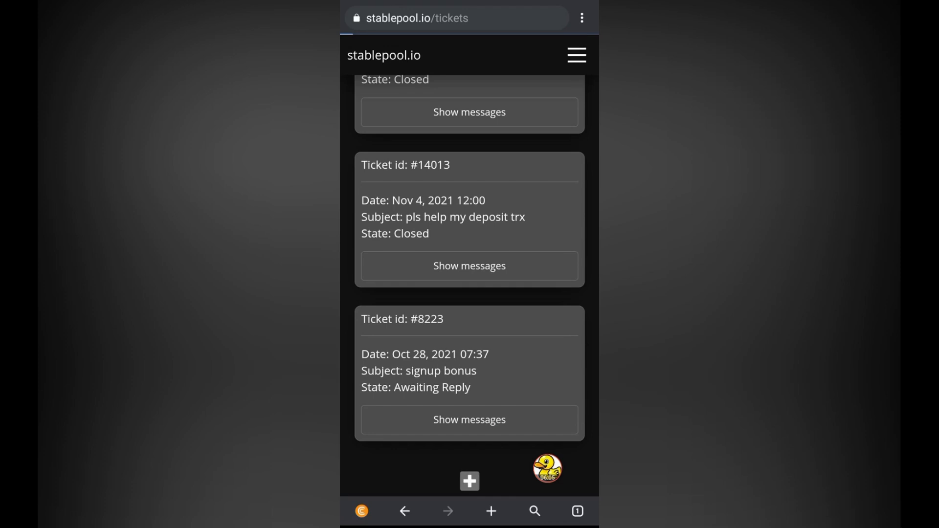
left_click(469, 481)
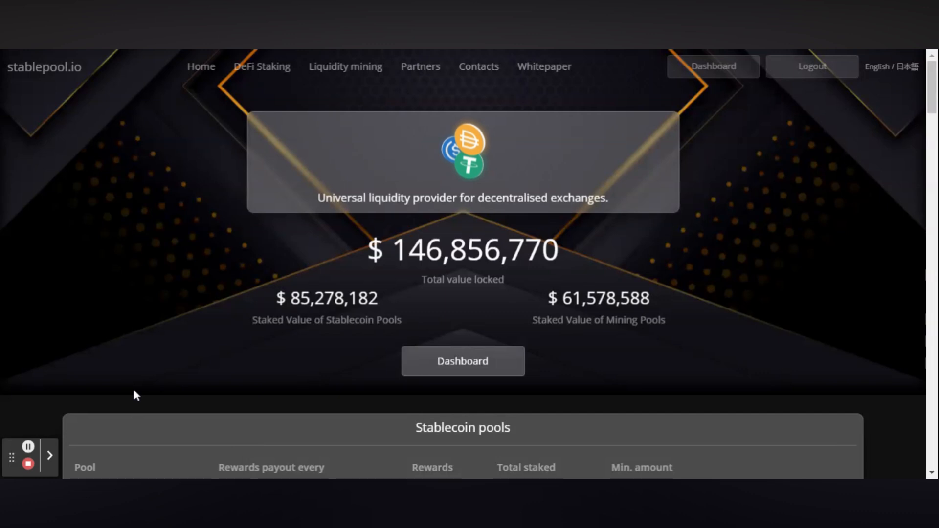
- Scroll the liquidity mining pool cards, visit DeFi Staking, and end on the Dashboard
scroll("down", 3)
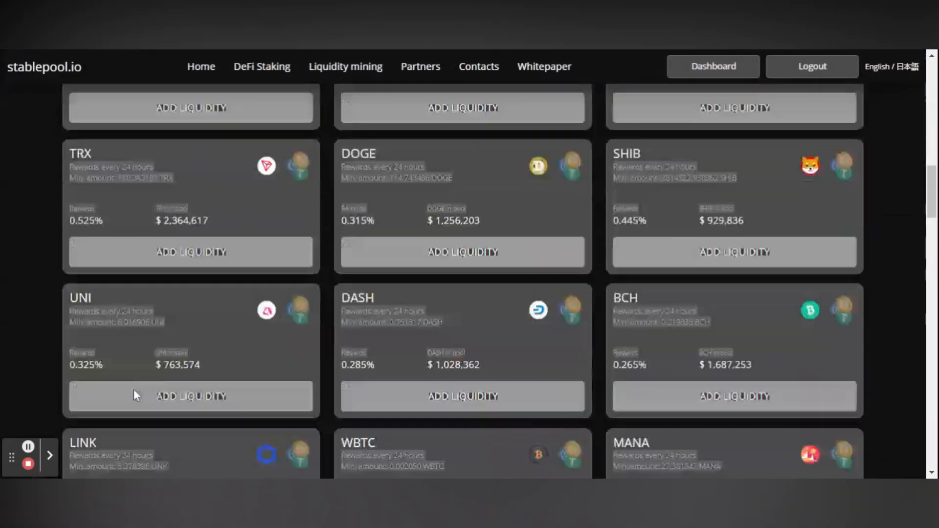
scroll("down", 3)
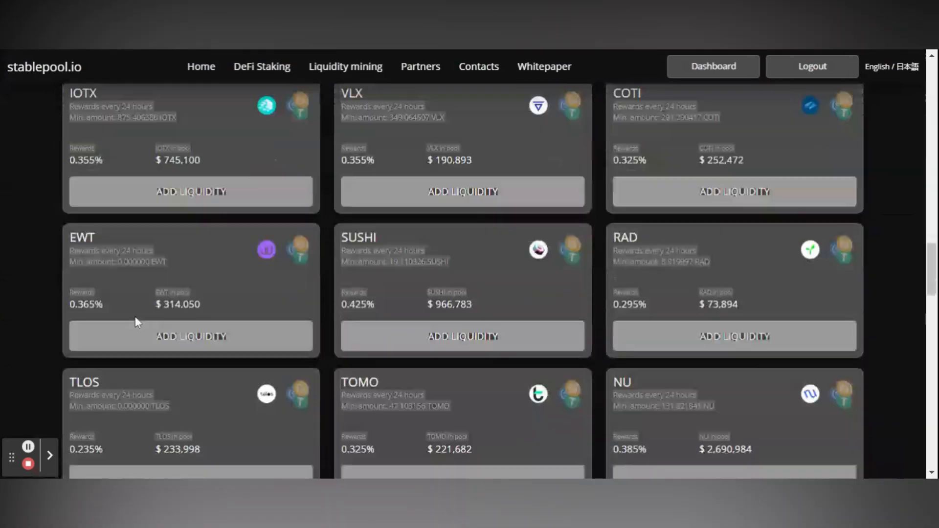
scroll("down", 3)
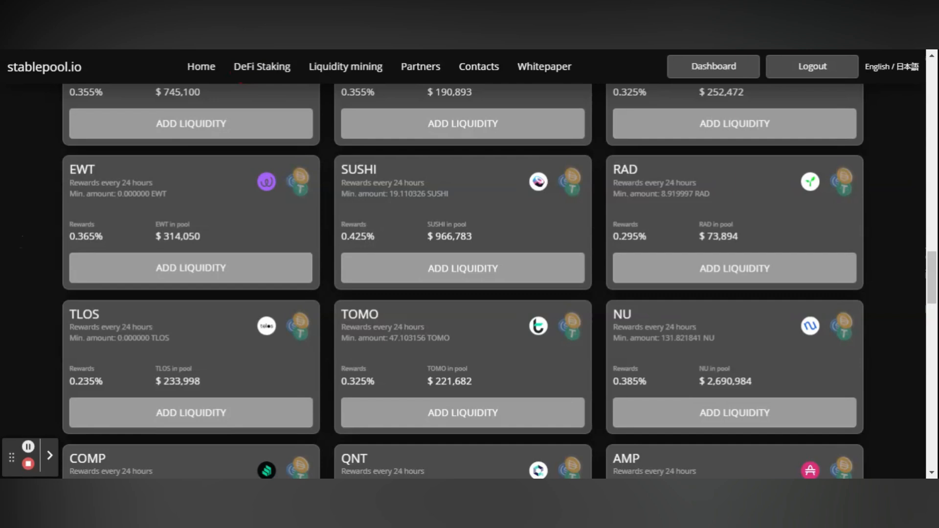
left_click(261, 66)
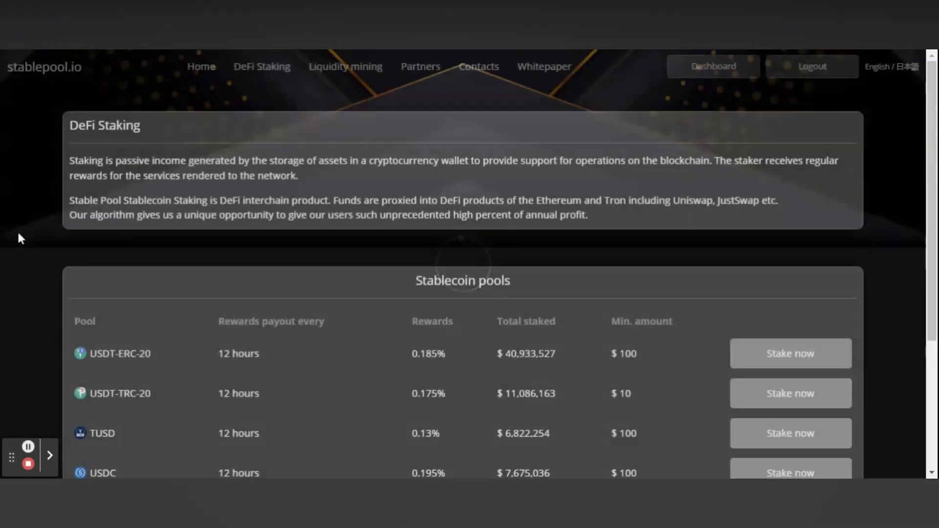
left_click(712, 66)
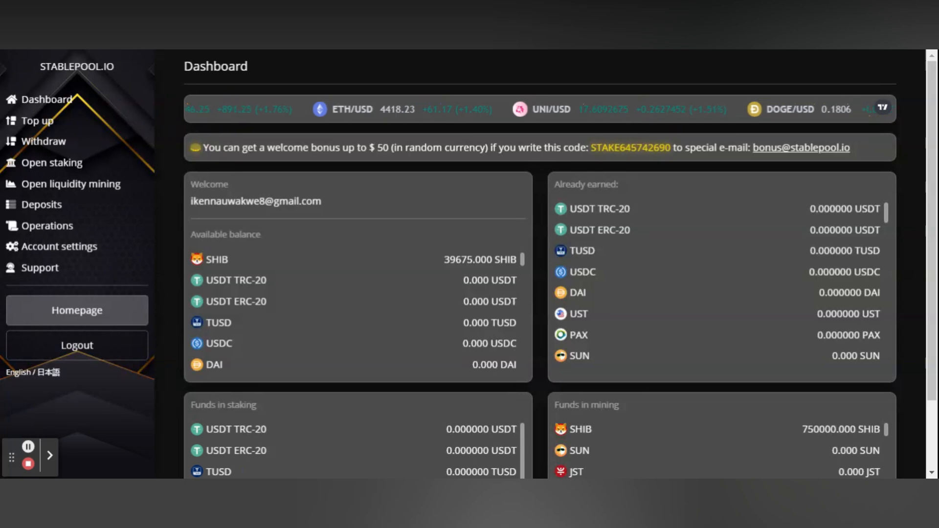
- Scroll the dashboard and choose Top up in the left sidebar
scroll("down", 3)
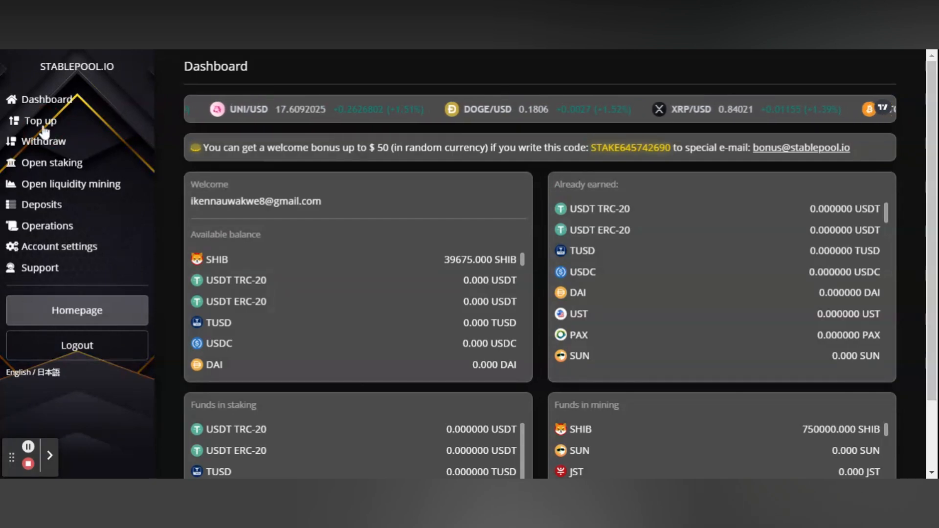
left_click(39, 120)
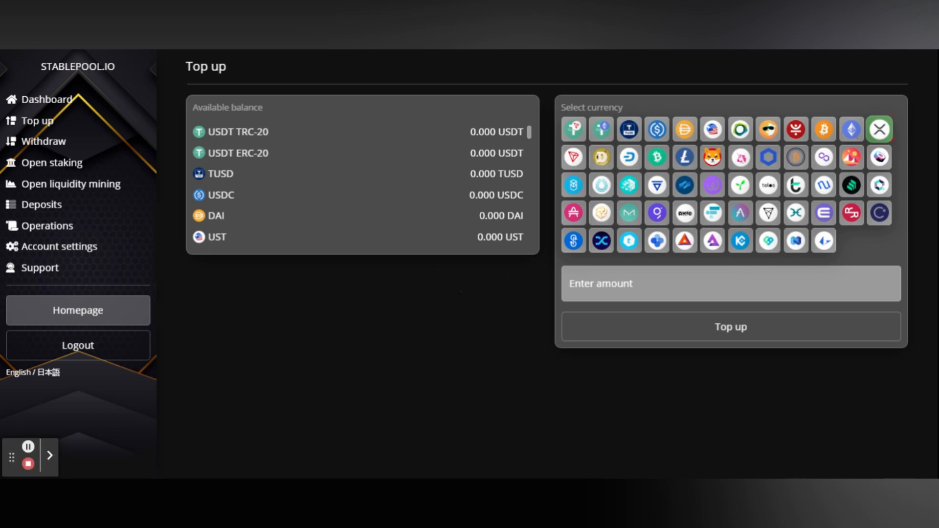
- Enter 1000 as the XRP top-up amount and submit the top-up request
left_click(730, 283)
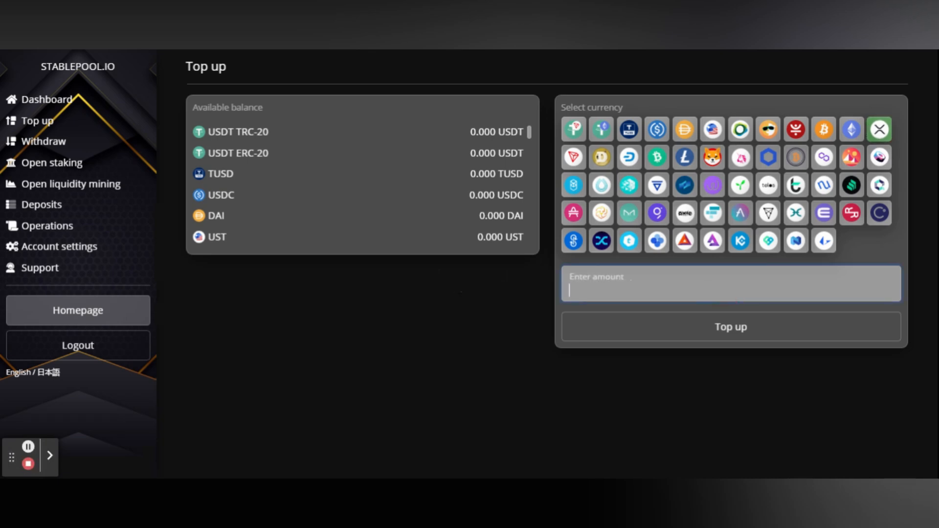
type("1000")
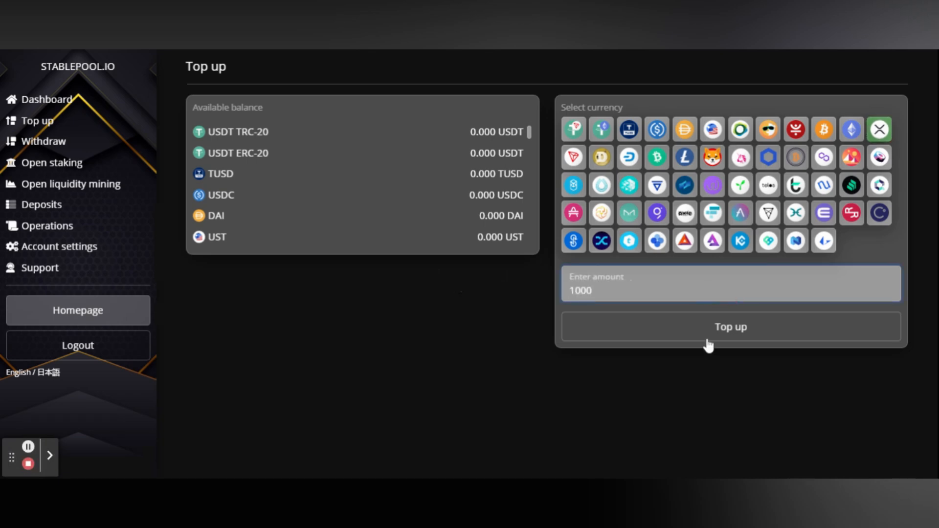
mouse_move(675, 416)
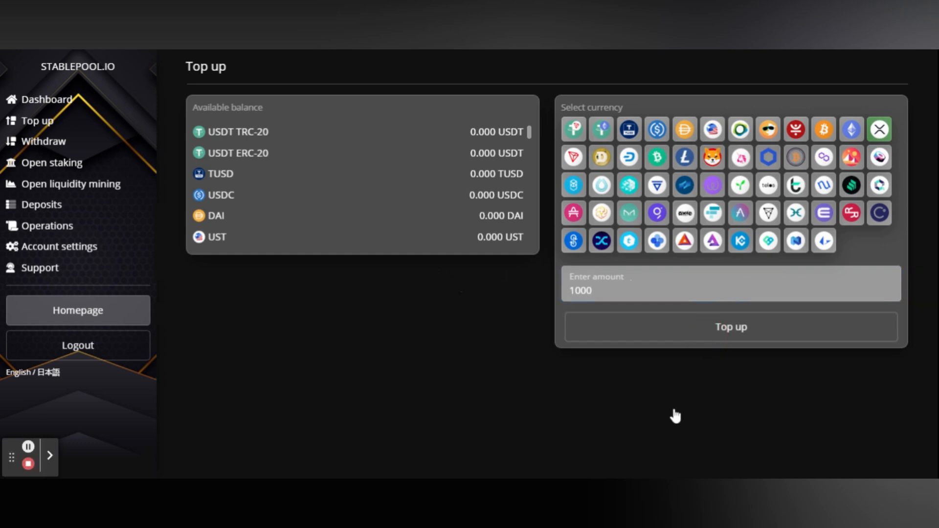
left_click(731, 327)
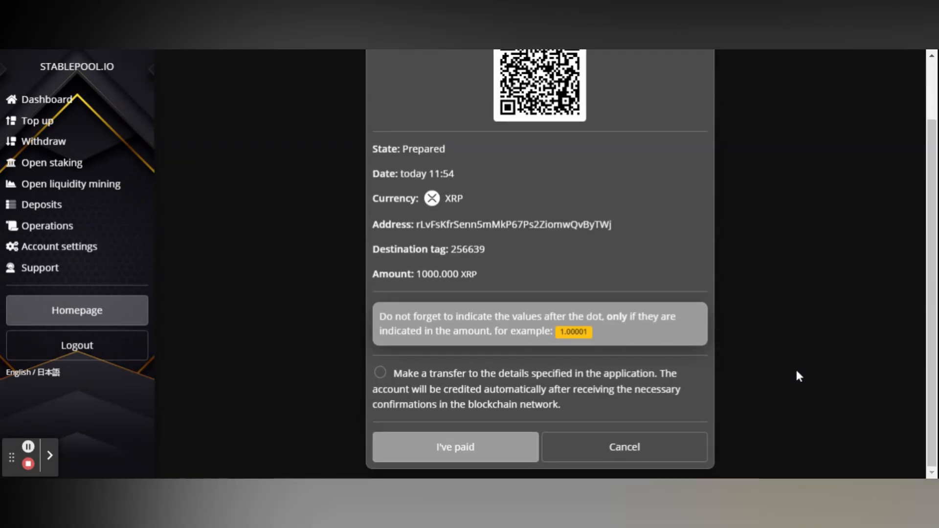
- Scroll down through the XRP deposit address, destination tag and QR code
scroll("down", 3)
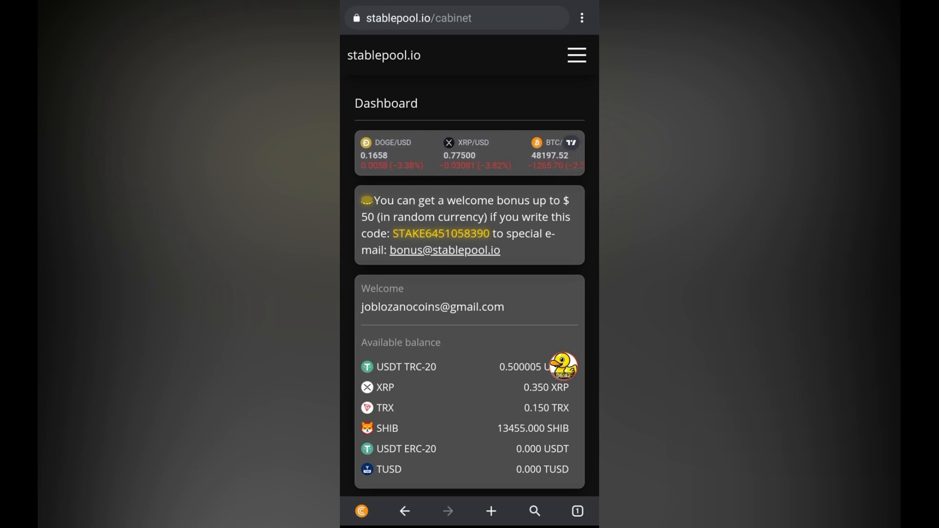
- Scroll the mobile dashboard past Available balance to the Already earned panel
scroll("down", 3)
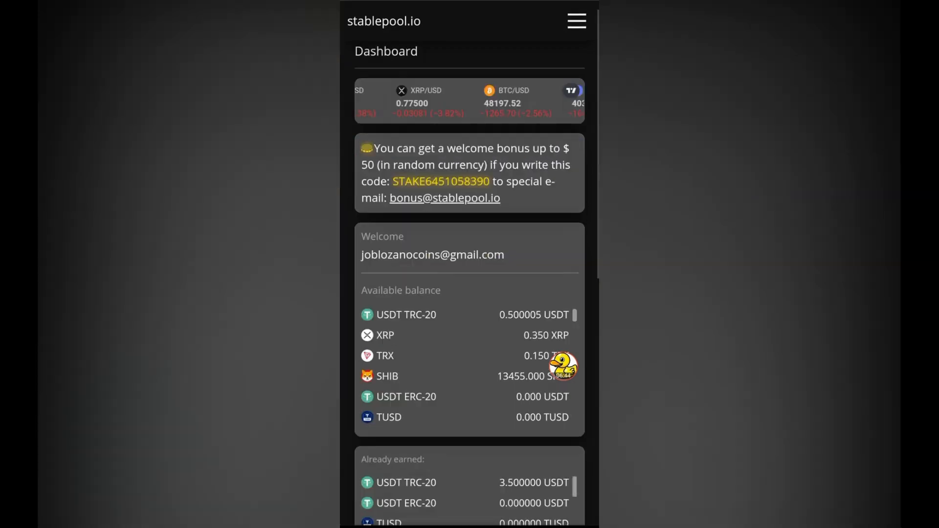
scroll("down", 3)
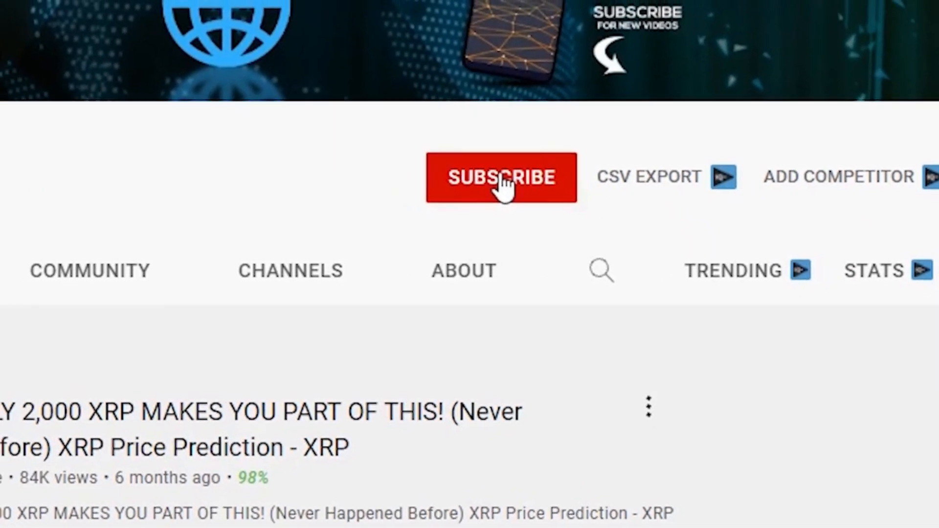
- Subscribe to the XRP price-prediction YouTube channel
left_click(501, 177)
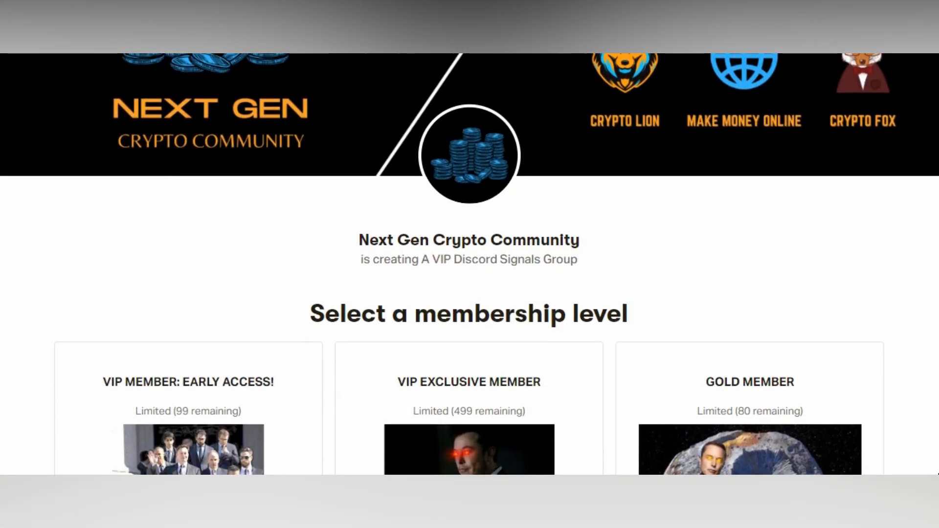
- Scroll through the $9.99, $39.99 and $79.99 tiers down to the $197 Platinum Member
scroll("down", 3)
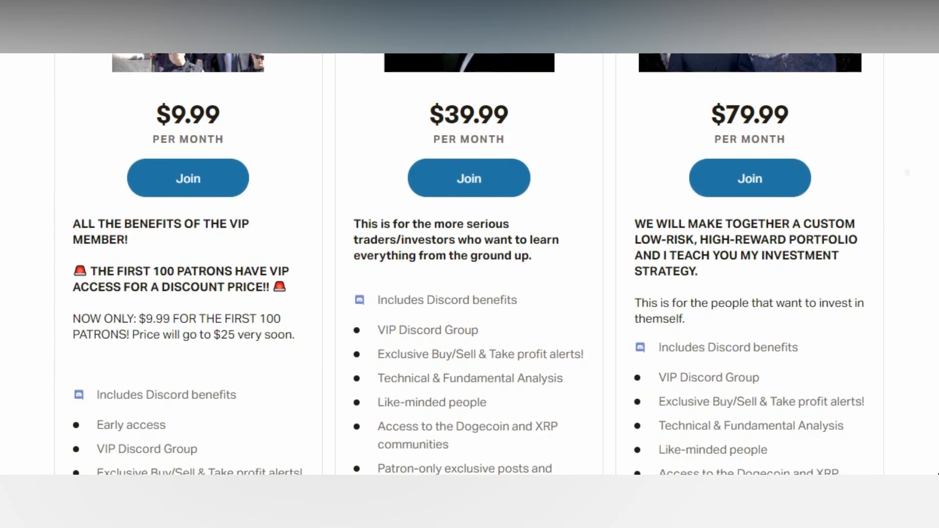
scroll("down", 3)
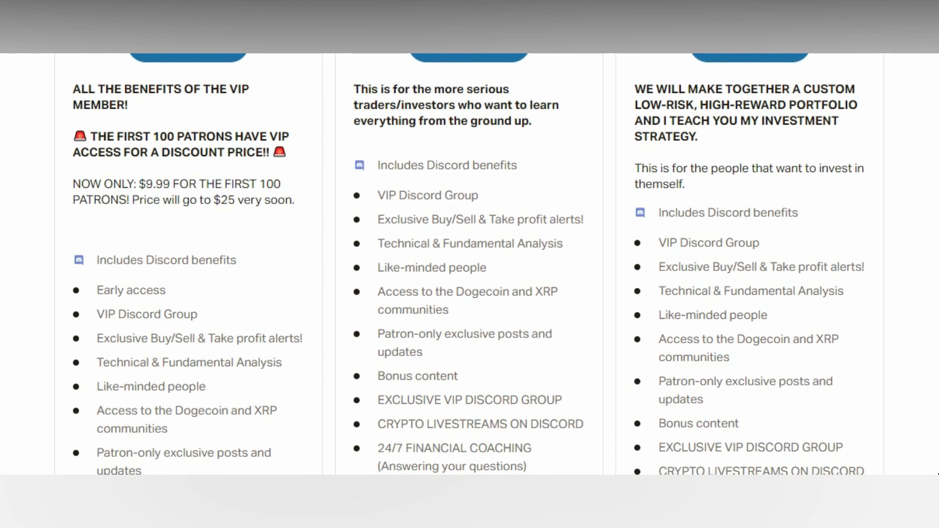
scroll("down", 3)
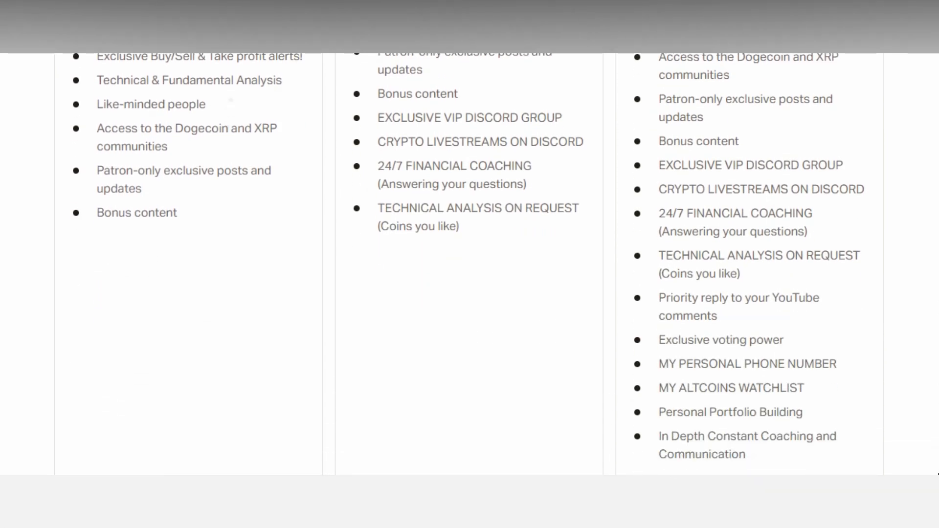
scroll("down", 3)
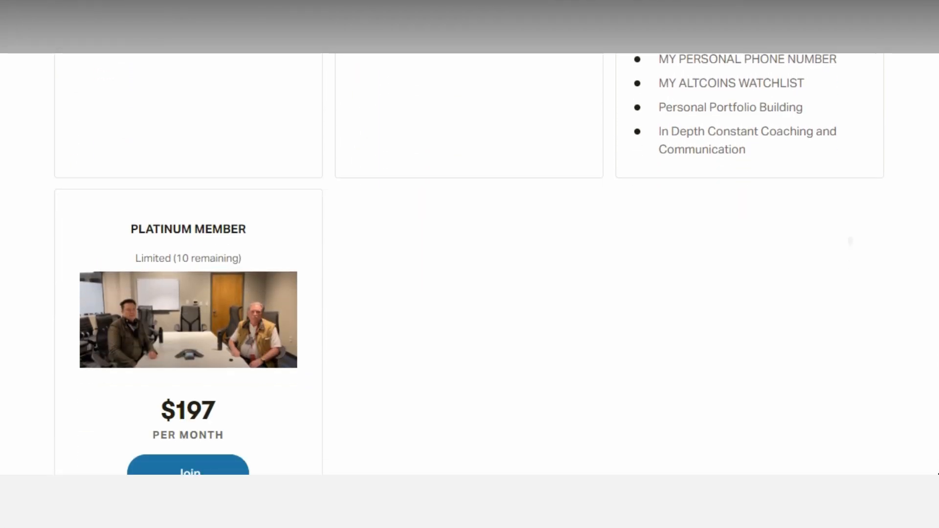